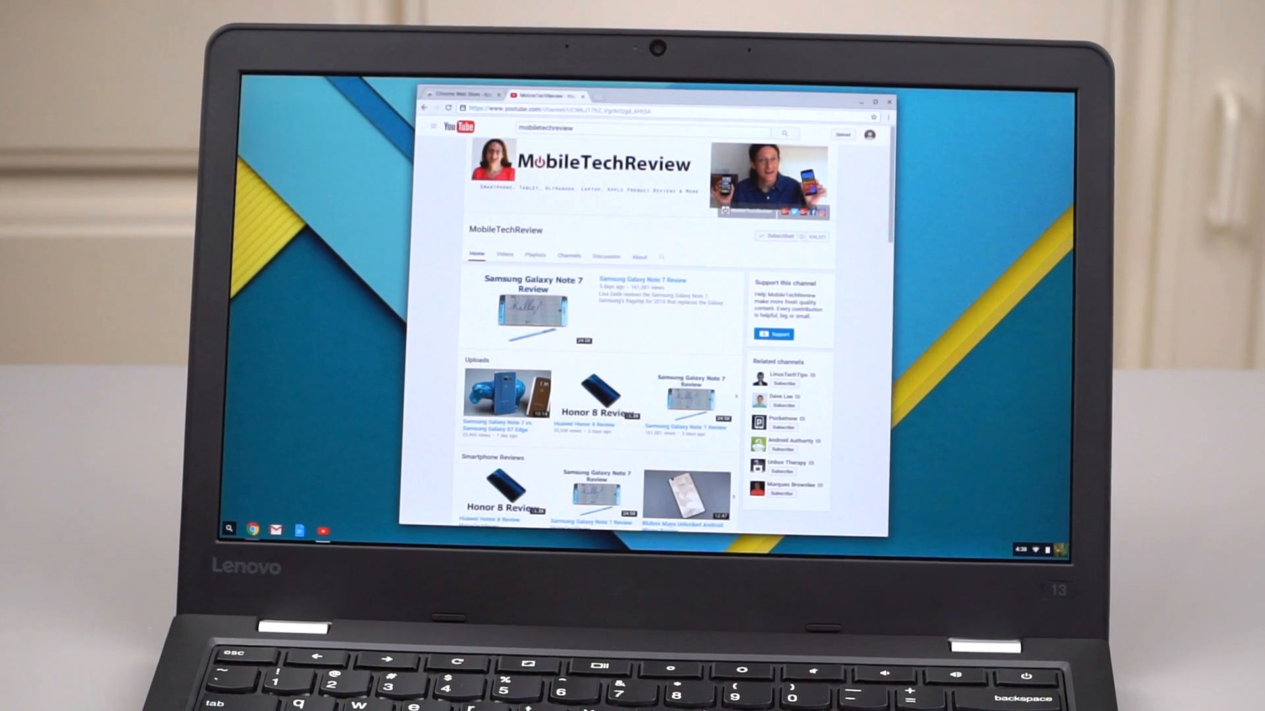
# Bring the Chrome Web Store featured apps tab to the front, leaving YouTube in the background.
pyautogui.click(480, 95)
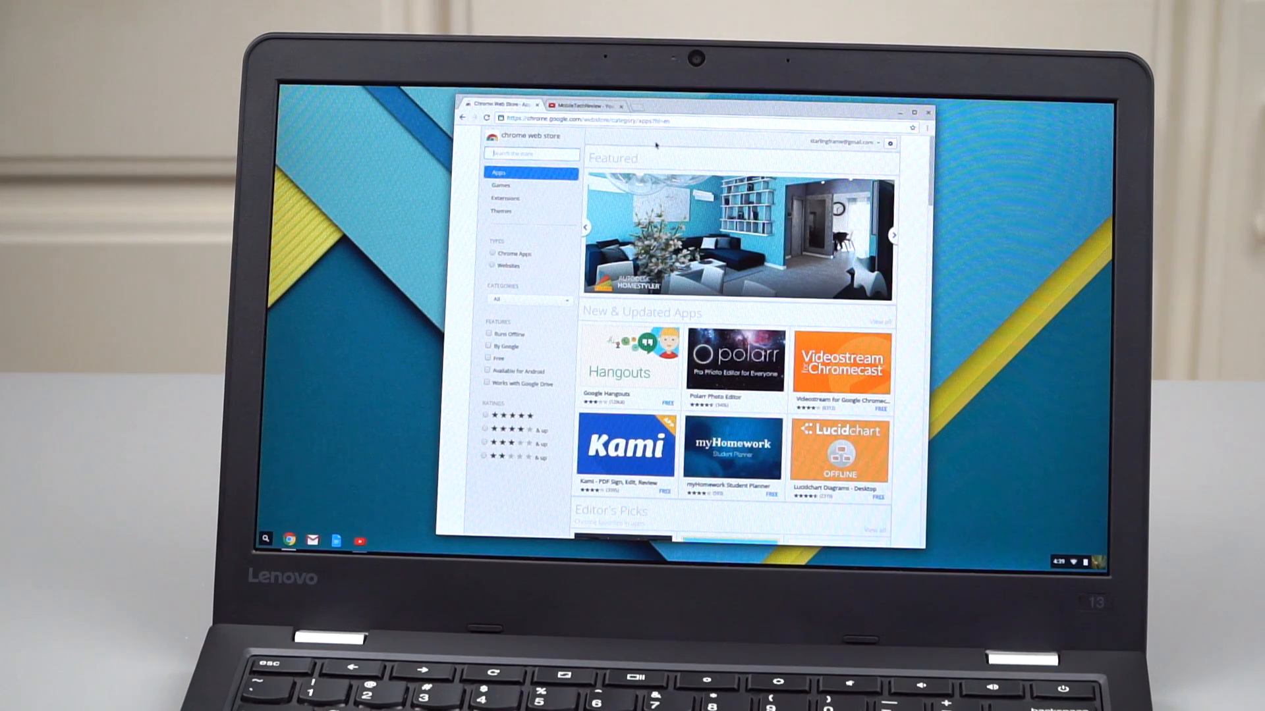